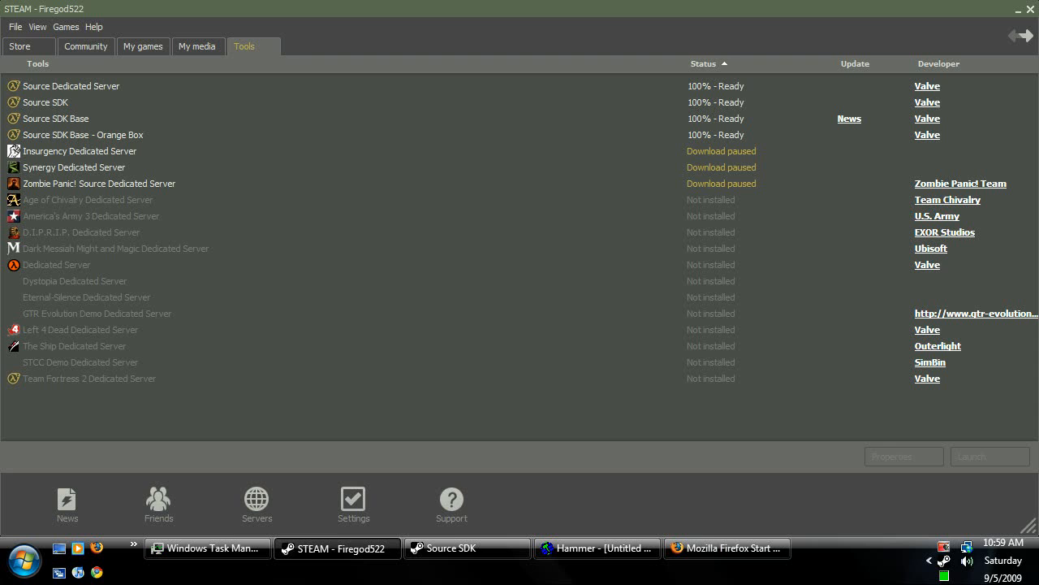
Step: Launch the Source SDK from Steam's installed tools list
left_click(45, 101)
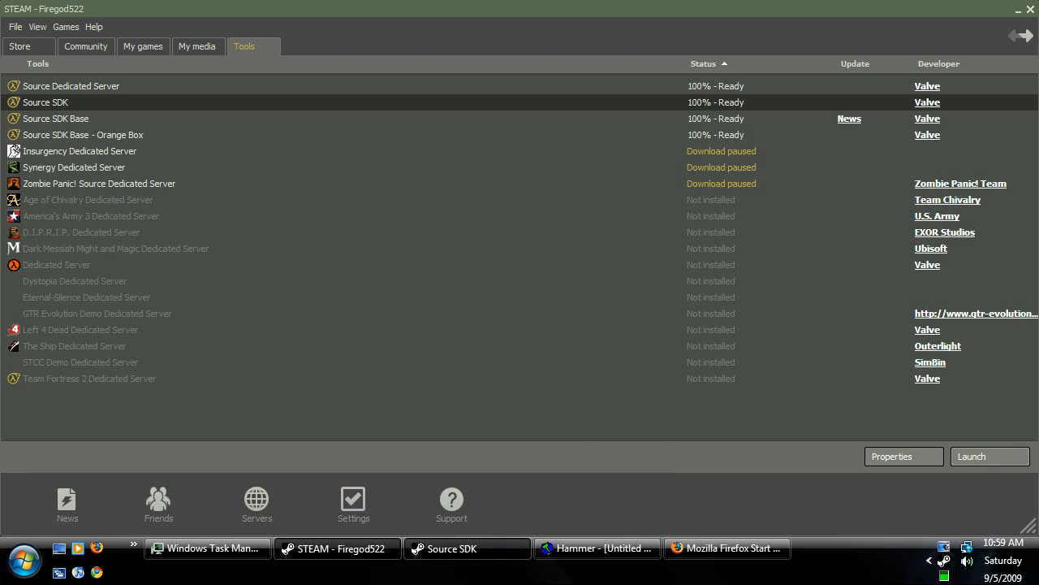
left_click(989, 454)
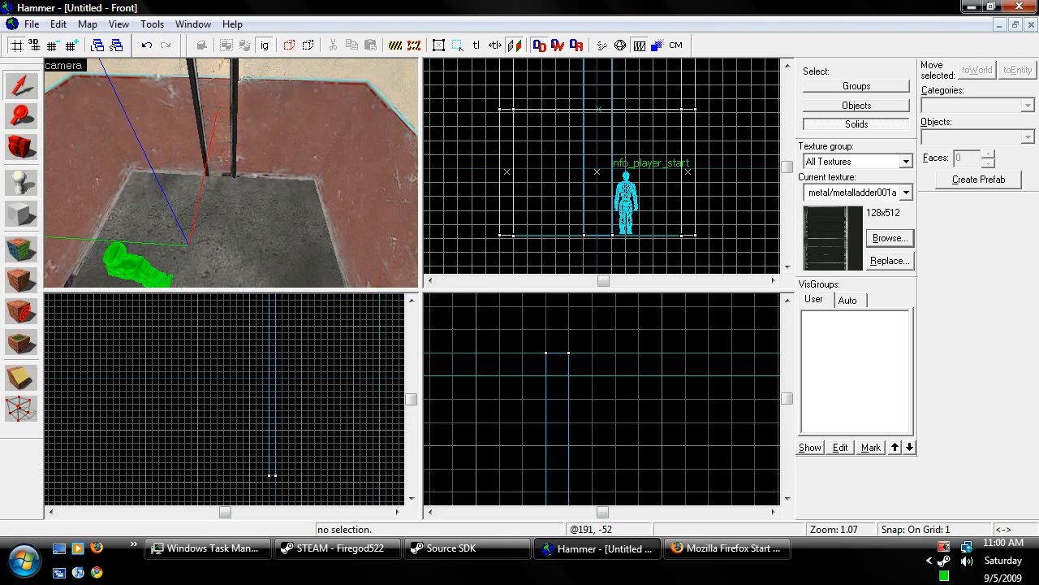
Step: Make tools/toolsinvisibleladder the current texture from the texture browser
left_click(888, 237)
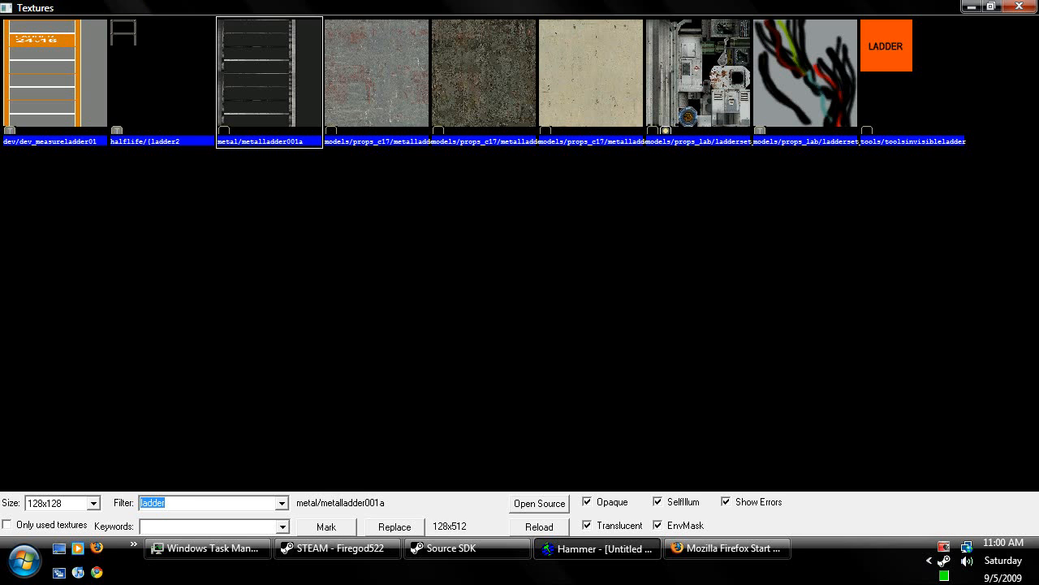
left_click(913, 73)
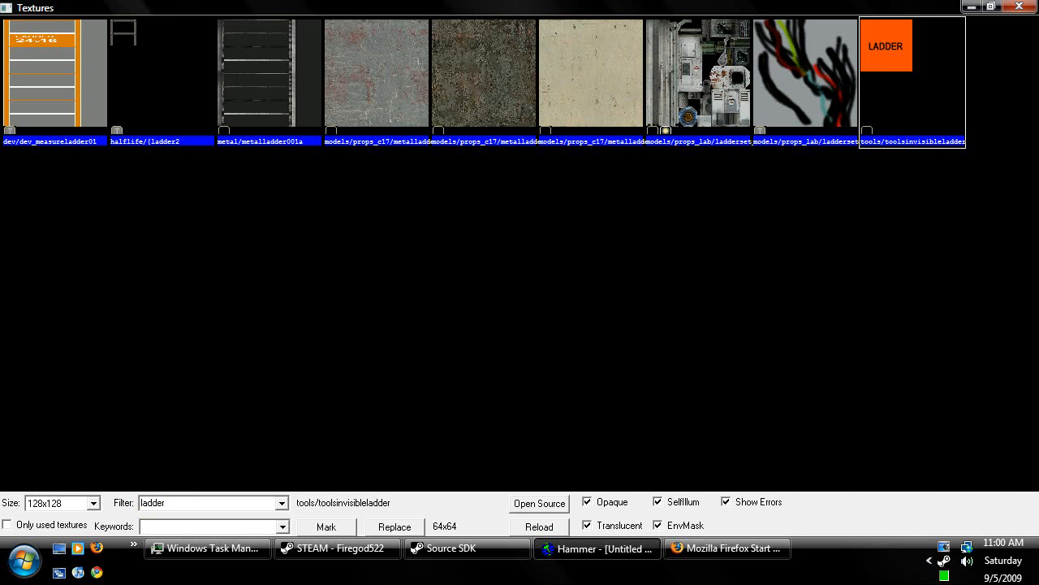
triple_click(213, 502)
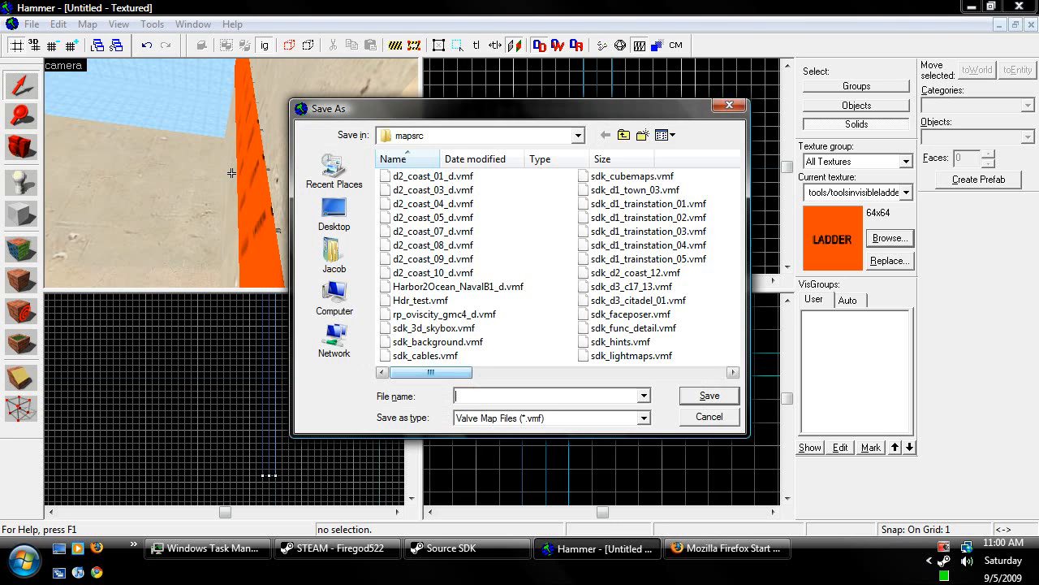
Step: Dismiss the Save As dialog, leaving the map with its invisible-ladder brush untitled
left_click(708, 416)
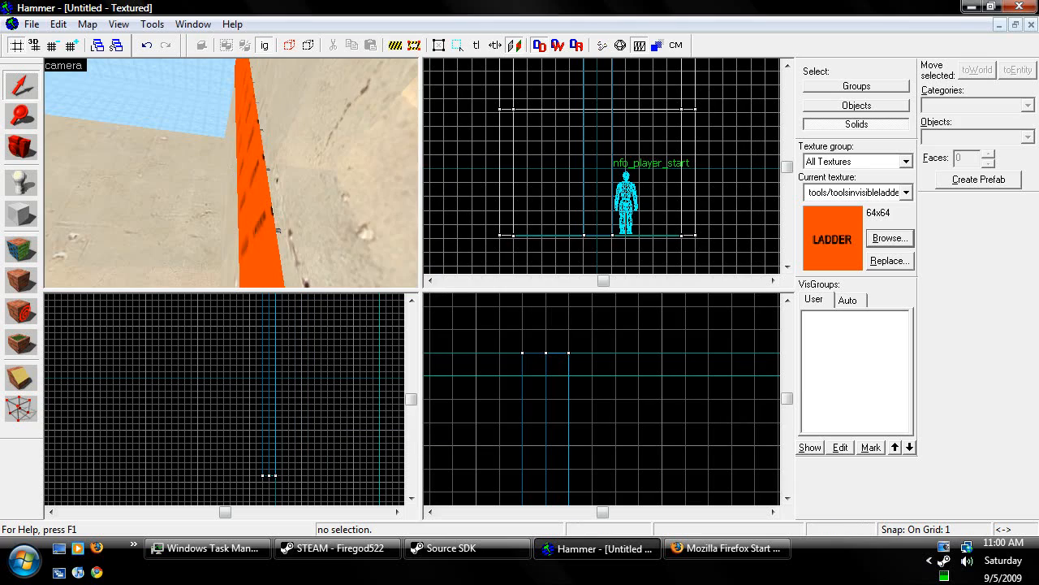